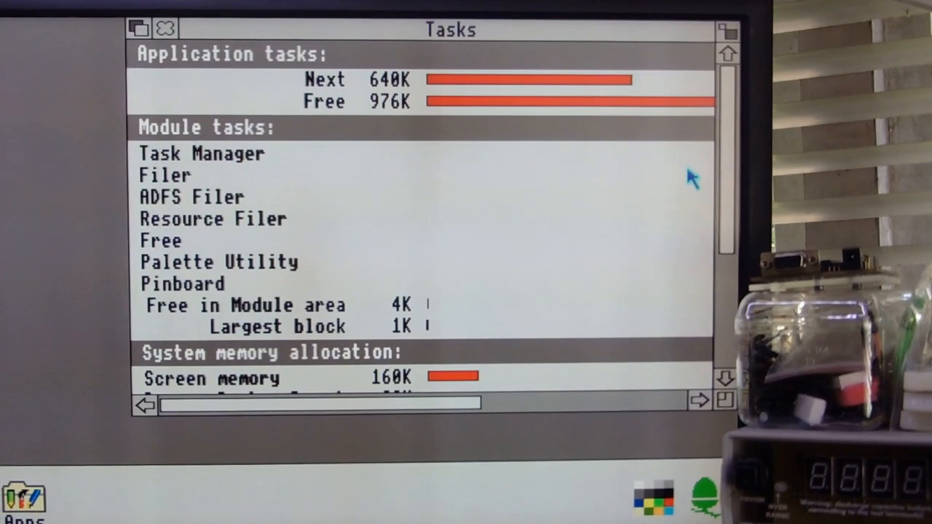
- Scroll the Tasks window down to the system memory Total line showing 2048K
scroll("down", 3)
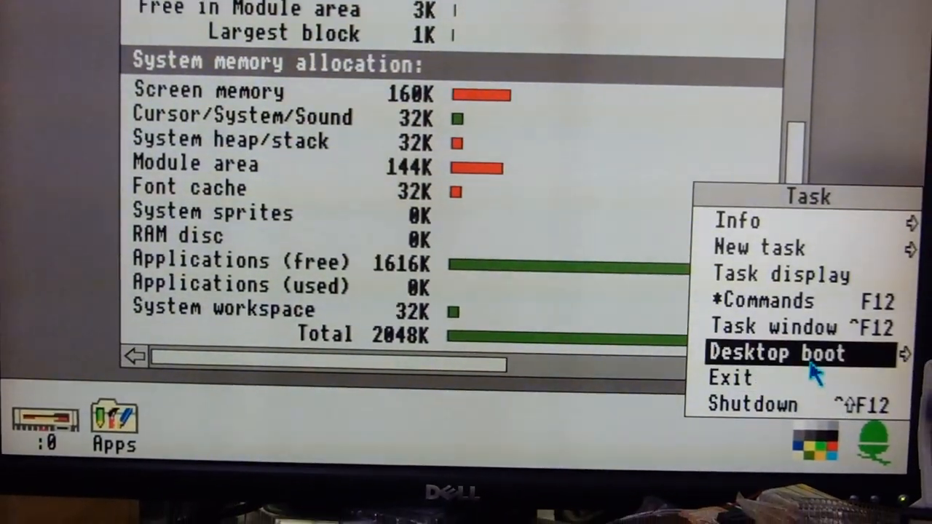
mouse_move(800, 411)
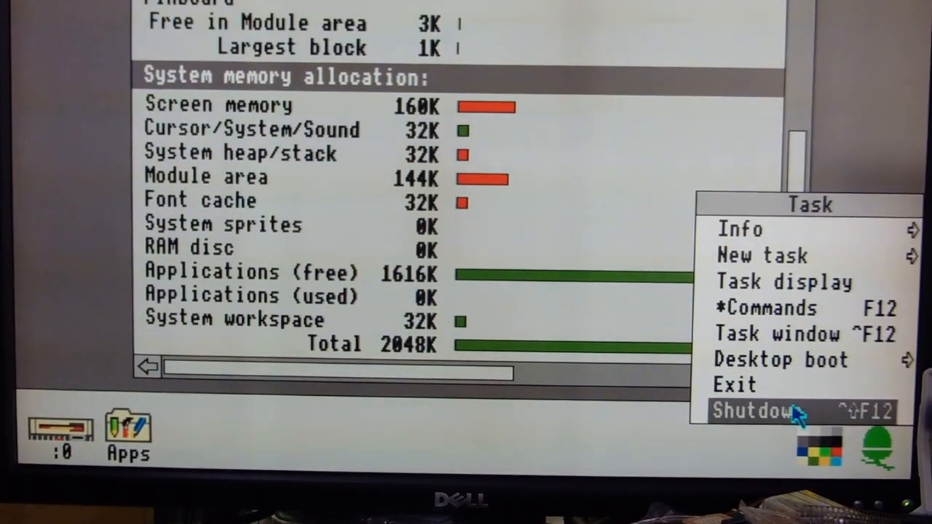
left_click(753, 410)
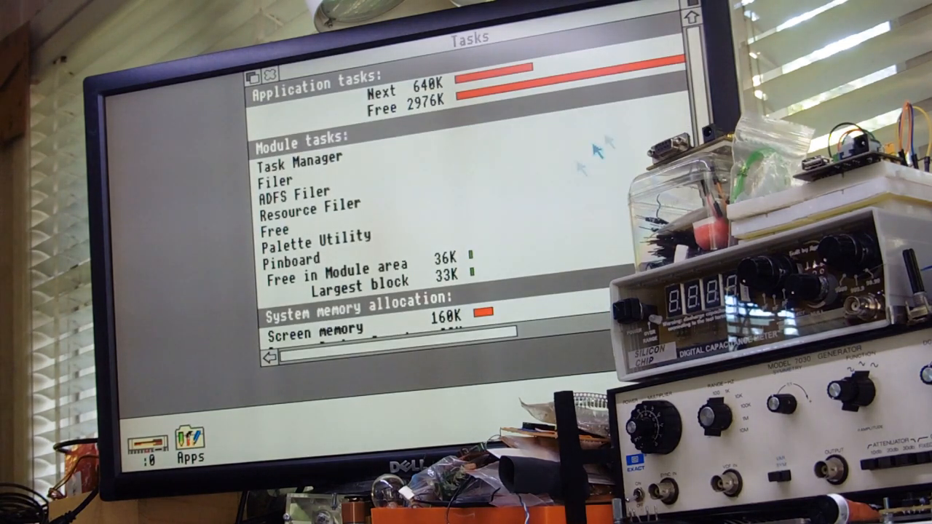
- Scroll down to the memory Total line, now 4096K with 3616K free
scroll("down", 3)
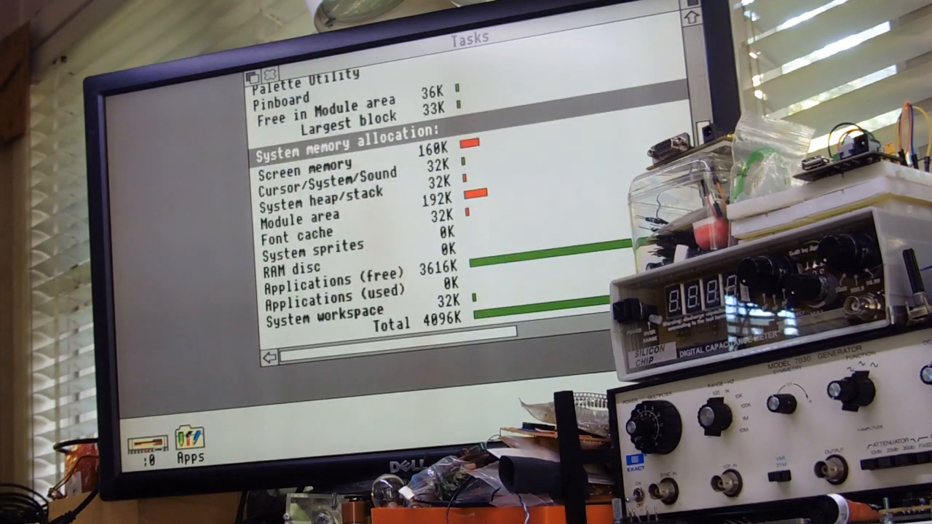